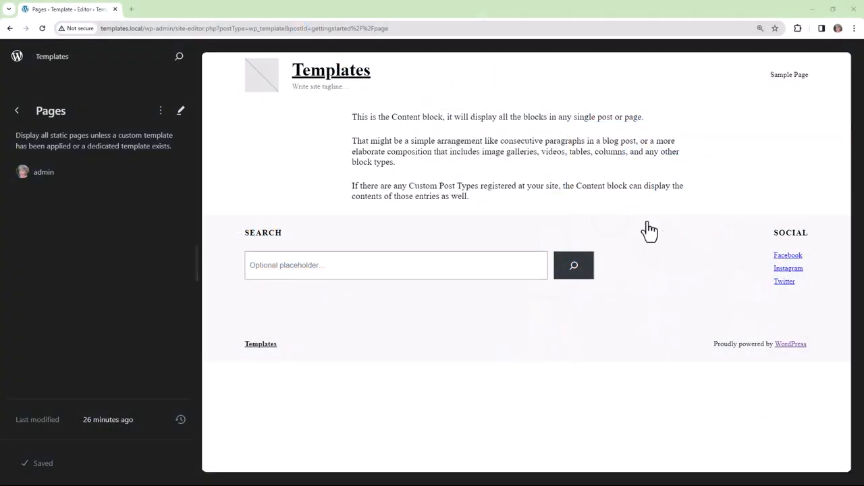
mouse_move(686, 175)
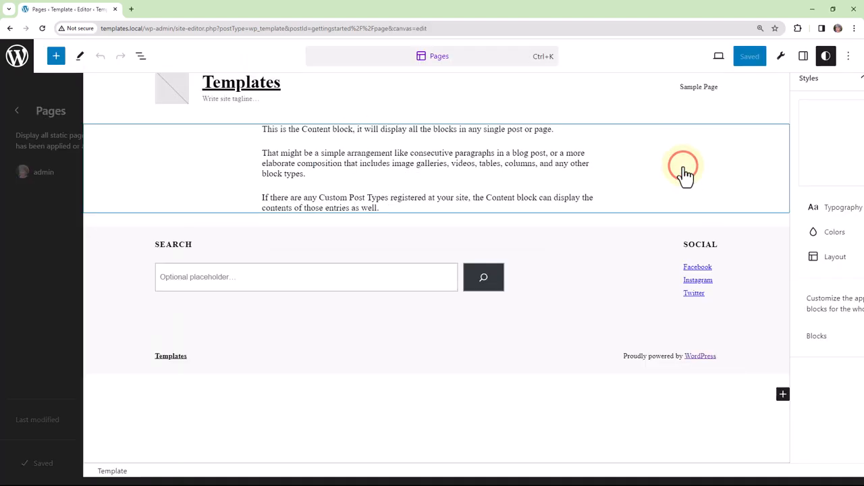
Step: Try Light green cyan as the site-wide text color under Styles > Colors, then clear it
click(827, 57)
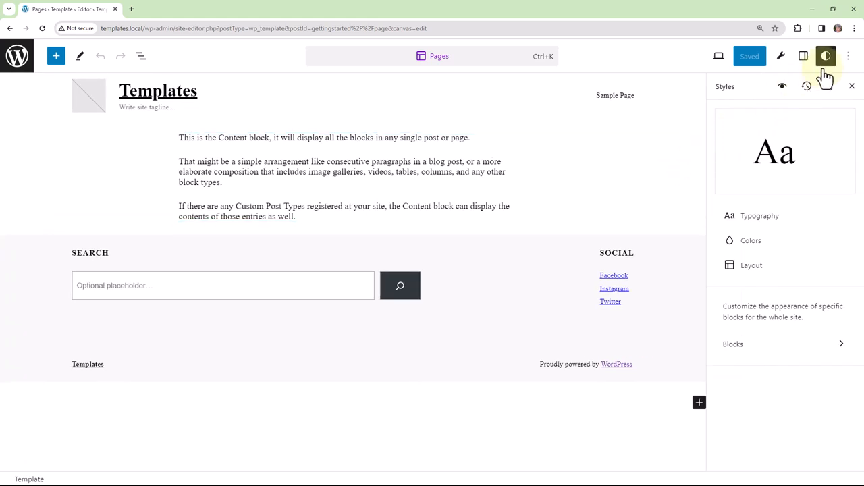
mouse_move(751, 240)
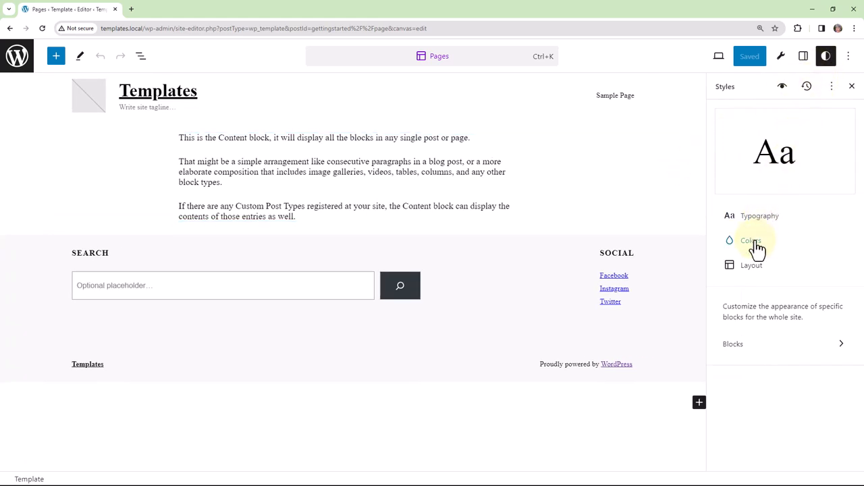
click(750, 241)
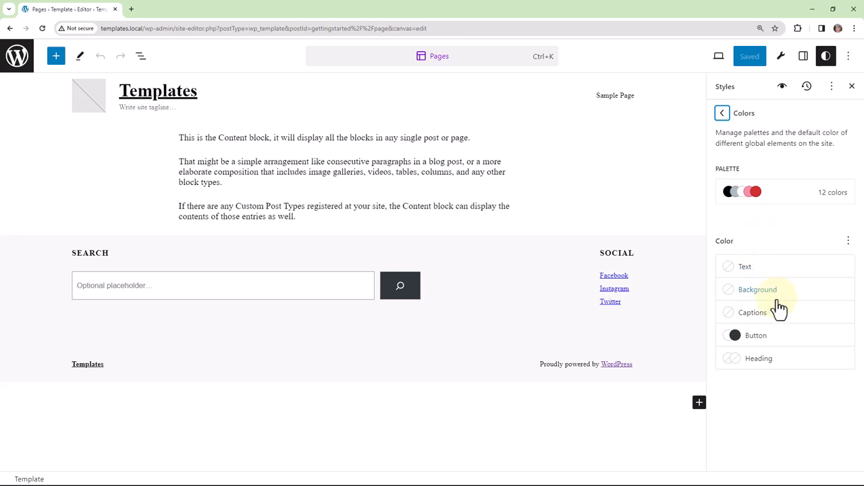
click(745, 266)
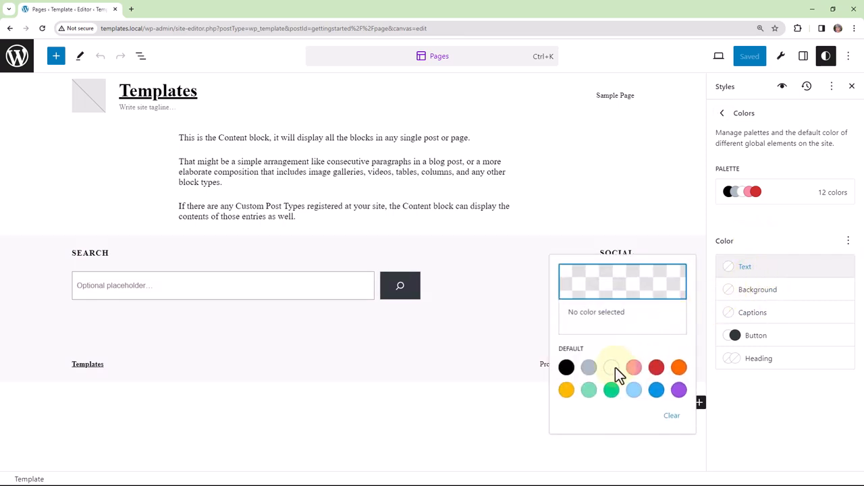
click(589, 389)
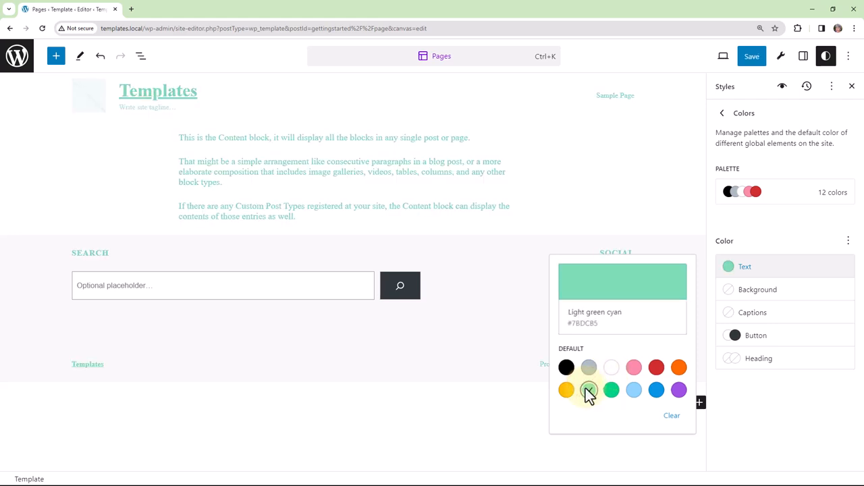
click(671, 416)
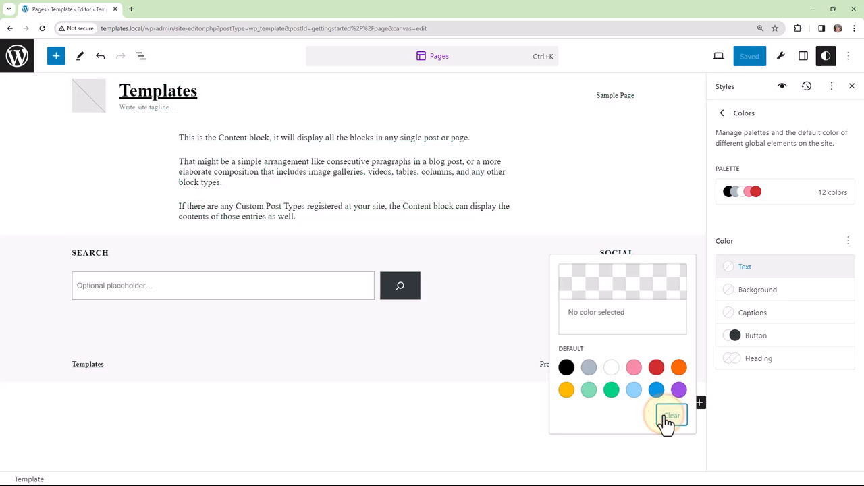
mouse_move(810, 403)
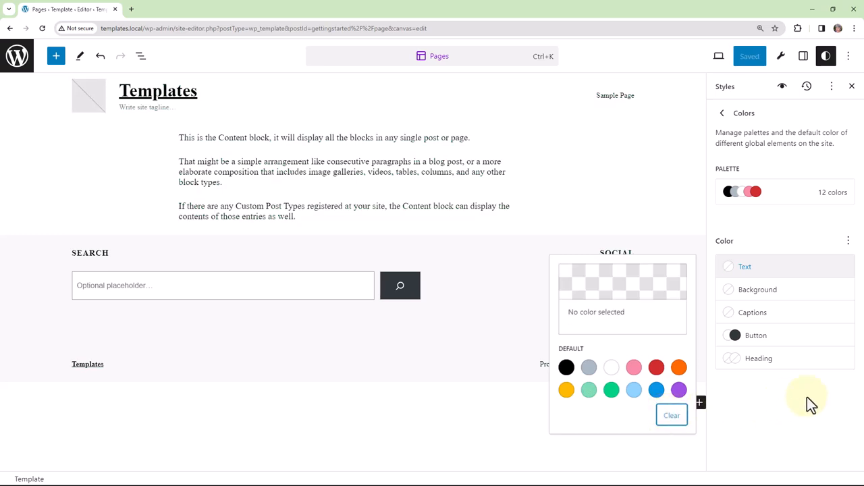
click(484, 186)
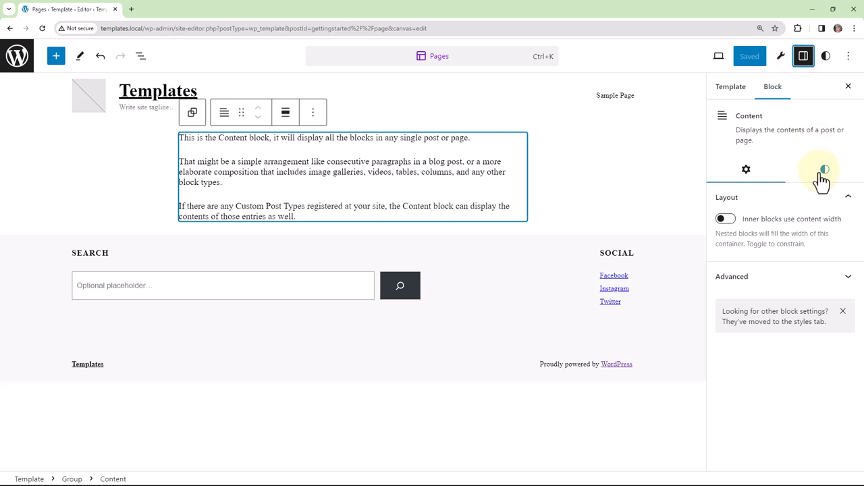
Step: Show the Content block's own color and typography options in its Styles settings
click(824, 170)
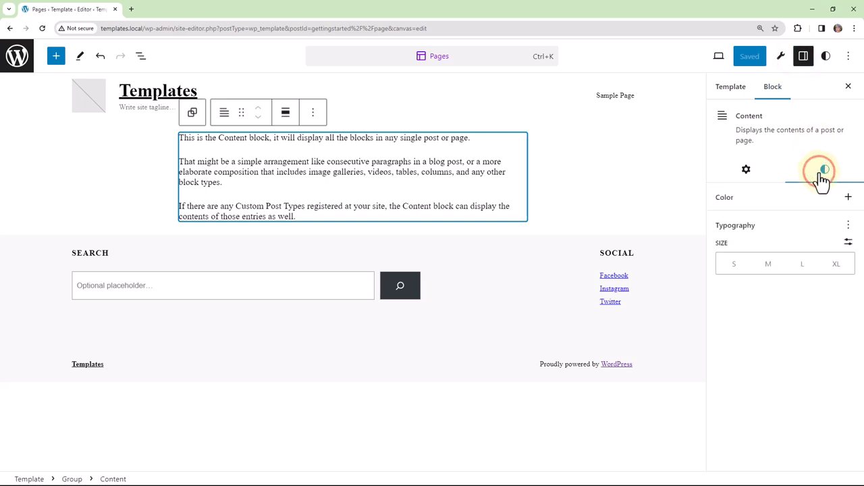
click(848, 197)
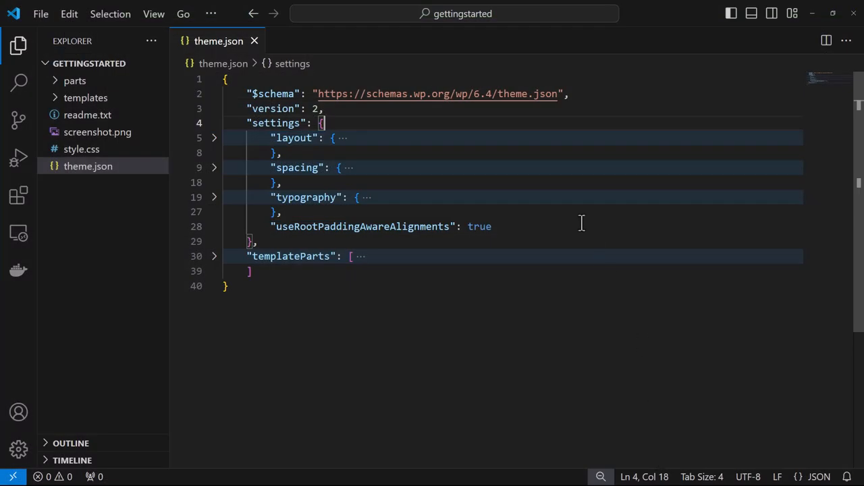
Step: Add "appearanceTools": false and "color": { "link": true } at the top of settings in theme.json
key(Enter)
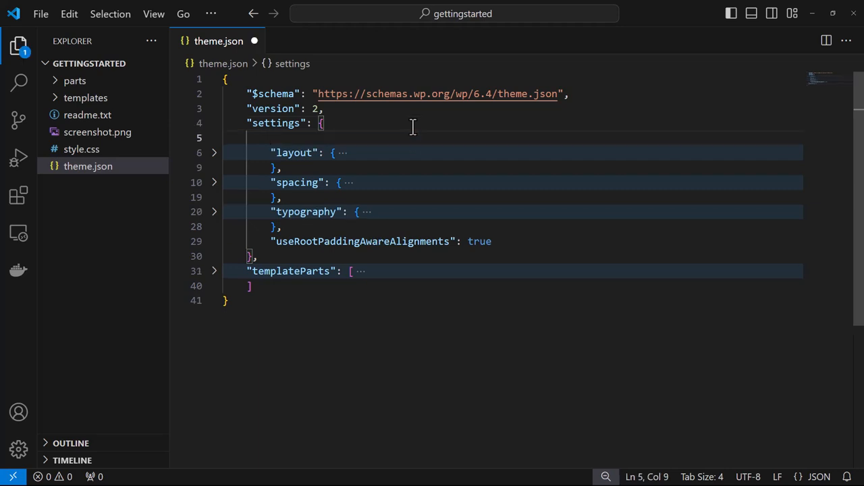
text("link": false)
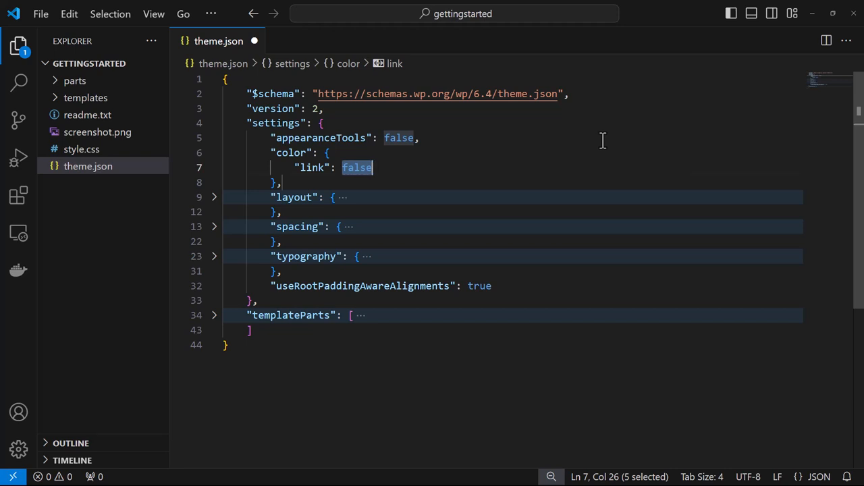
text(true)
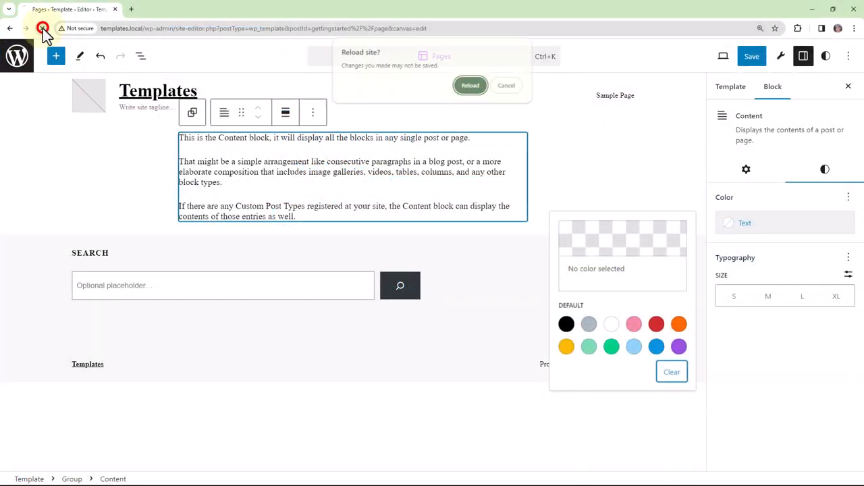
Step: Reload the editor and check that Styles > Colors now lists a Link color setting
click(470, 85)
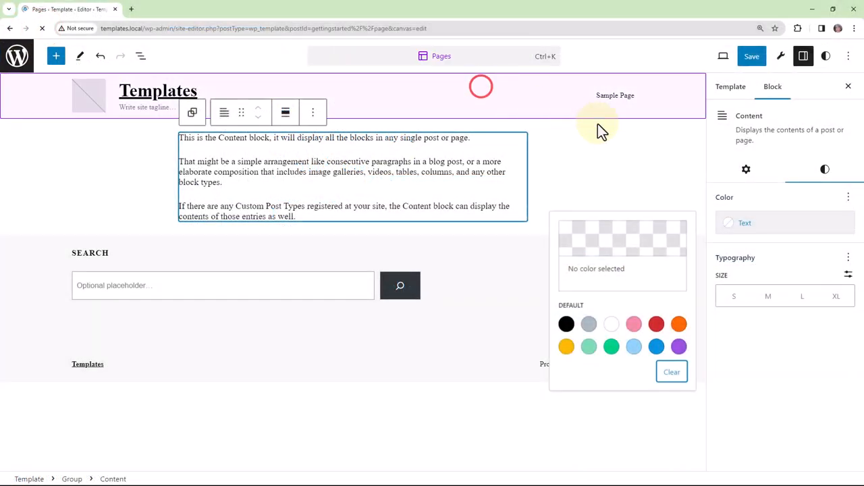
click(751, 57)
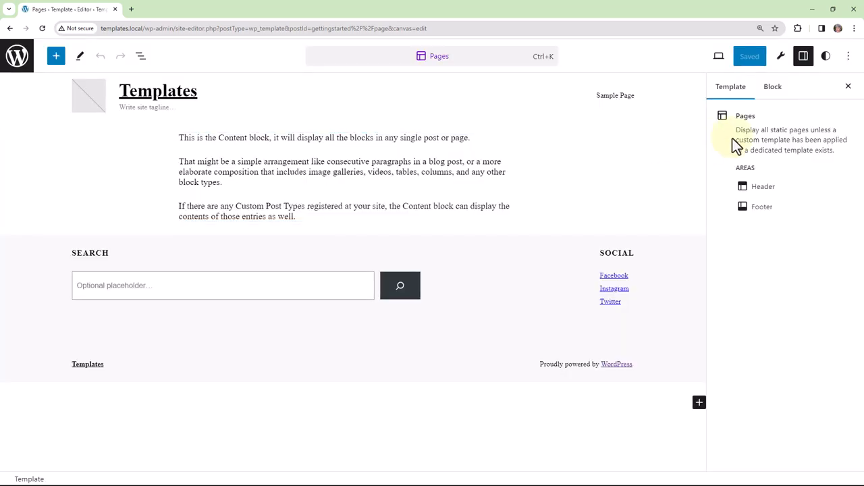
click(827, 56)
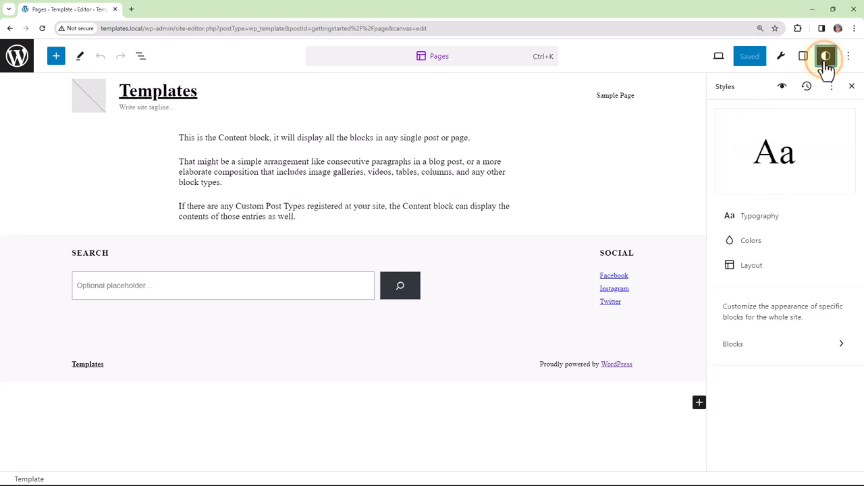
mouse_move(751, 240)
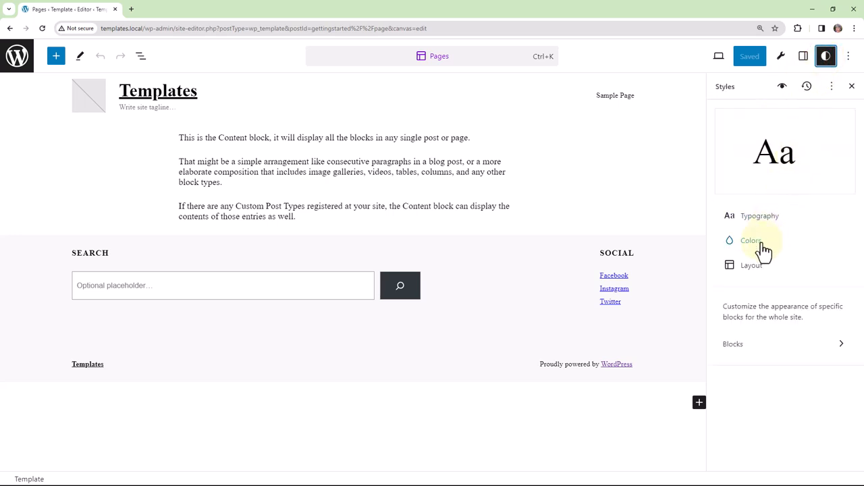
click(751, 241)
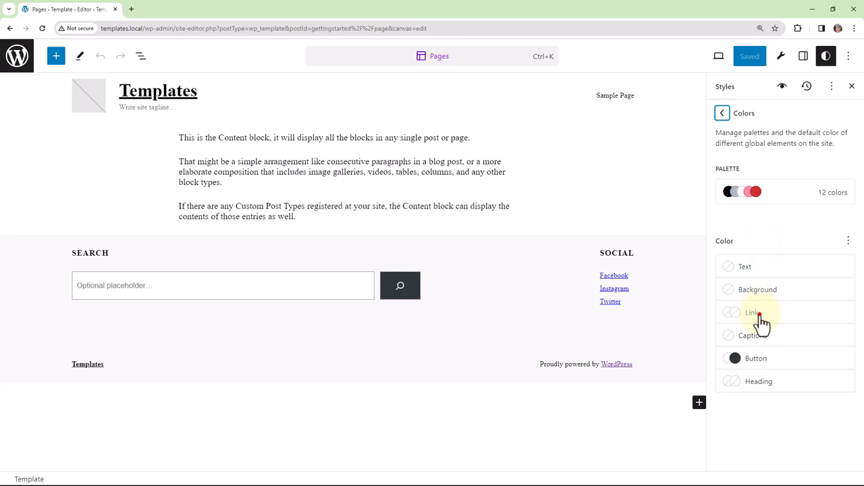
click(752, 312)
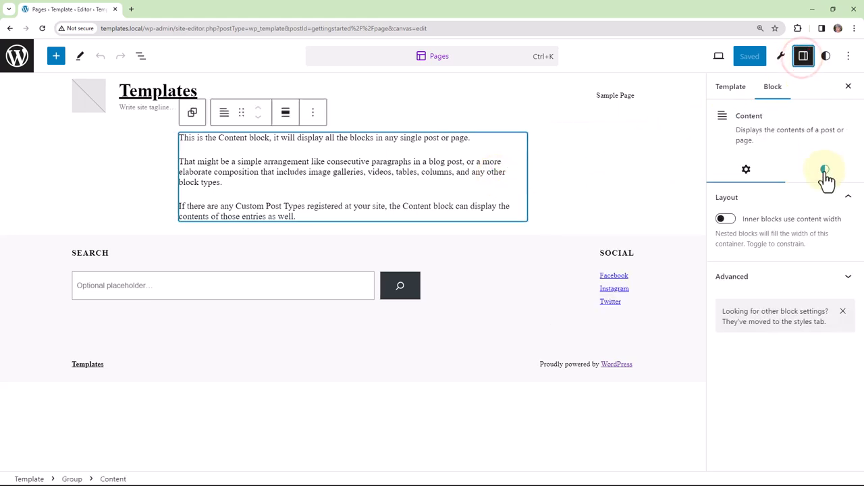
Step: List the color options available for the Content block via the + next to Color
click(824, 170)
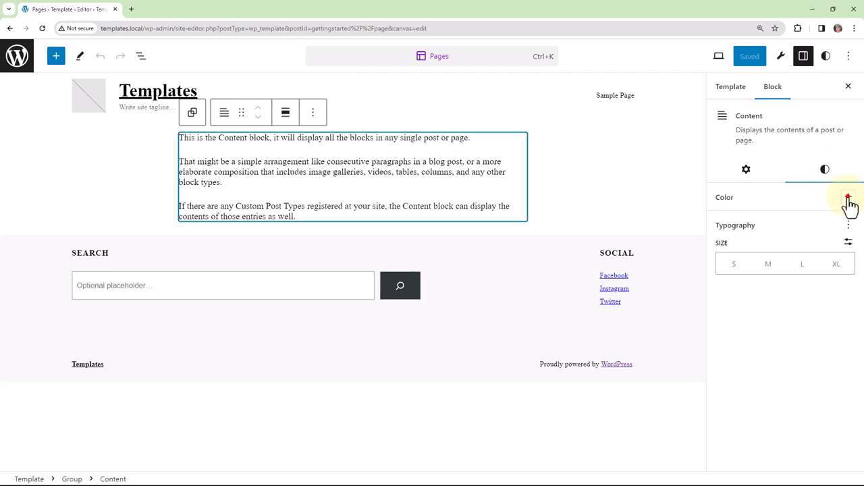
click(848, 197)
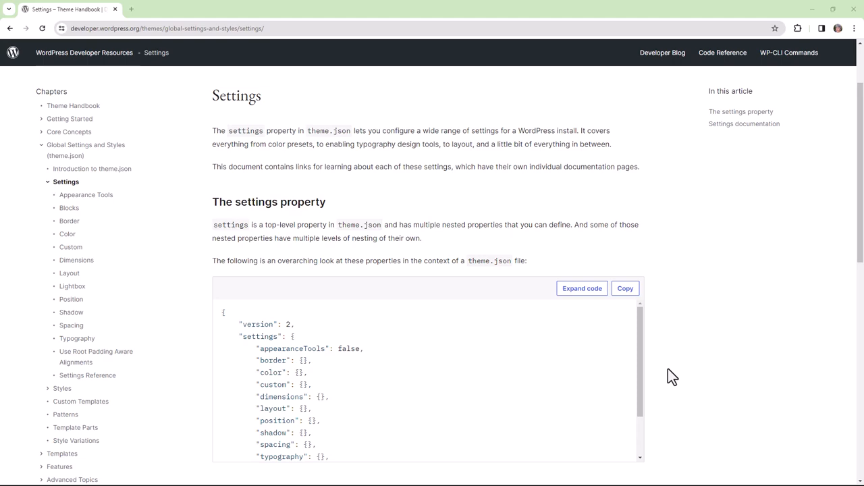
Step: Follow the 'reference for available settings' link to the theme.json Settings Reference page
scroll(down, 3)
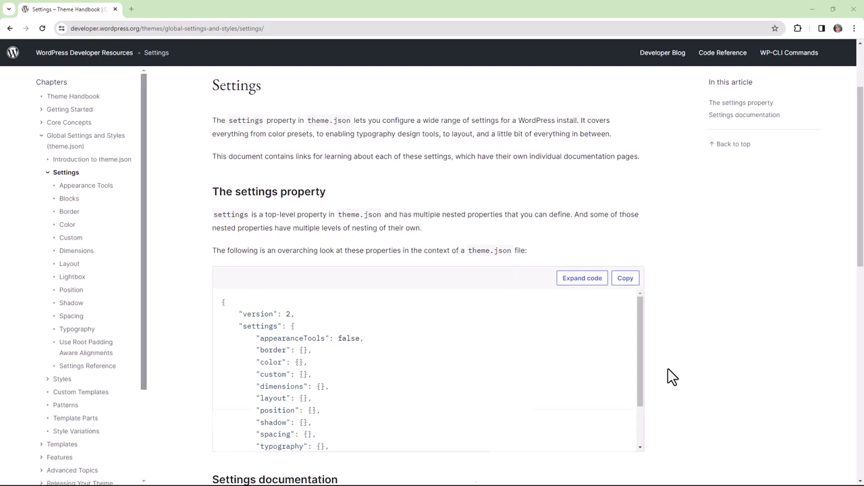
scroll(down, 3)
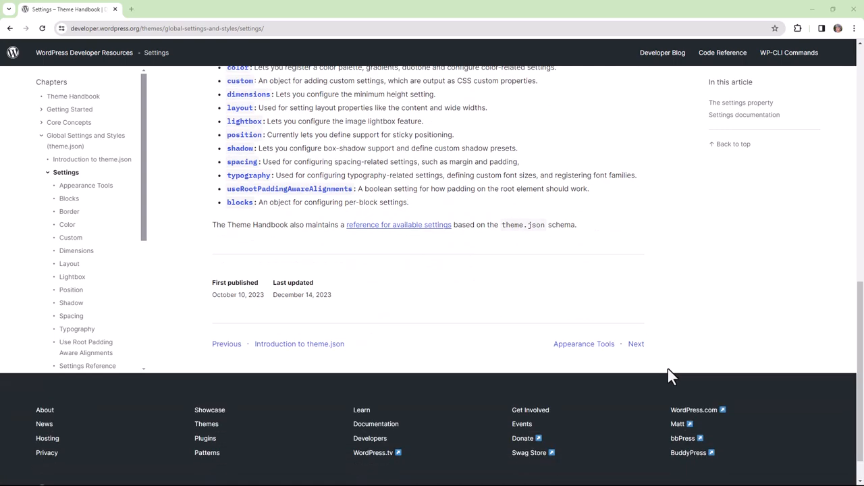
click(398, 224)
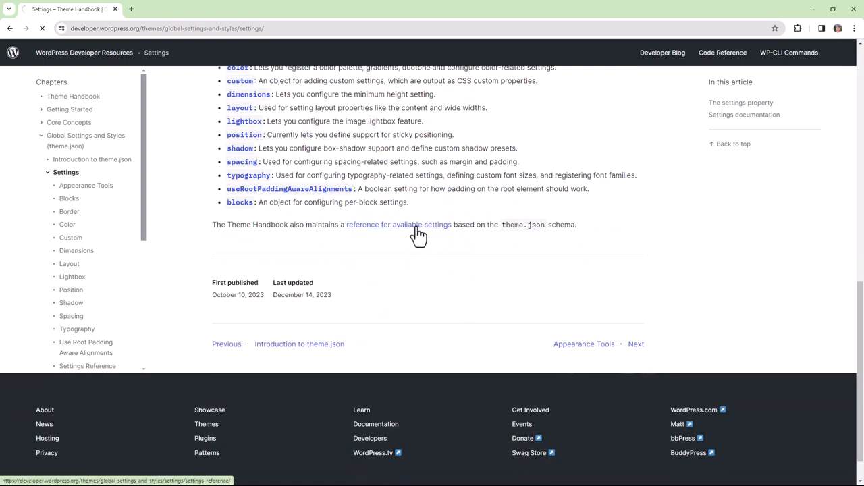
click(399, 224)
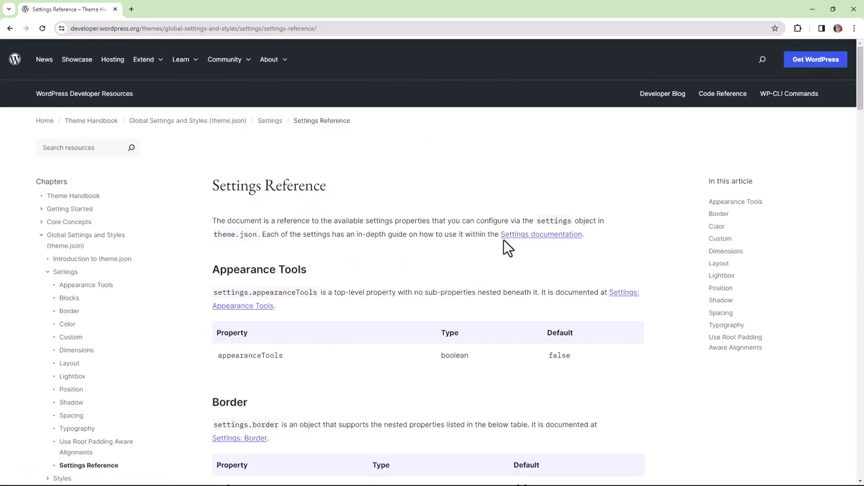